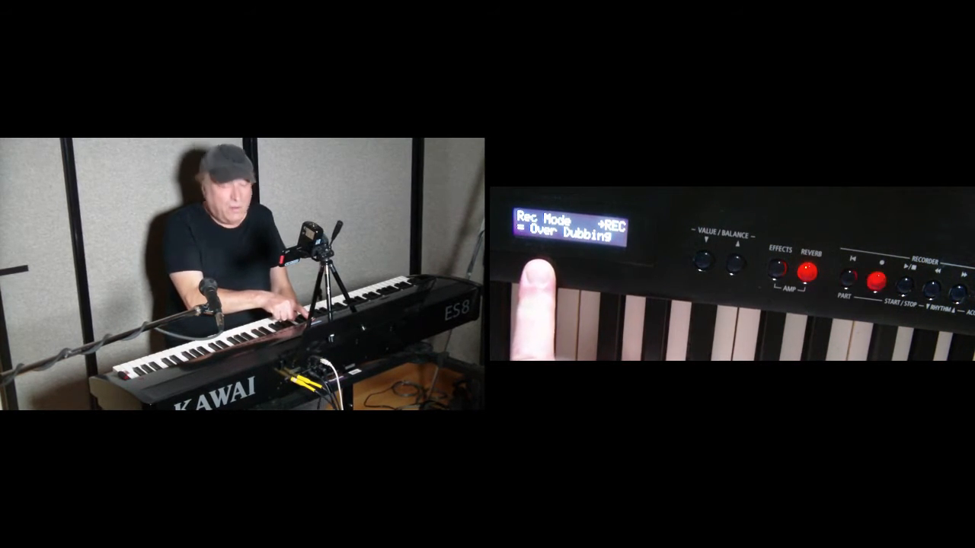
# Confirm Over Dubbing as the recorder's Rec Mode
pyautogui.click(706, 257)
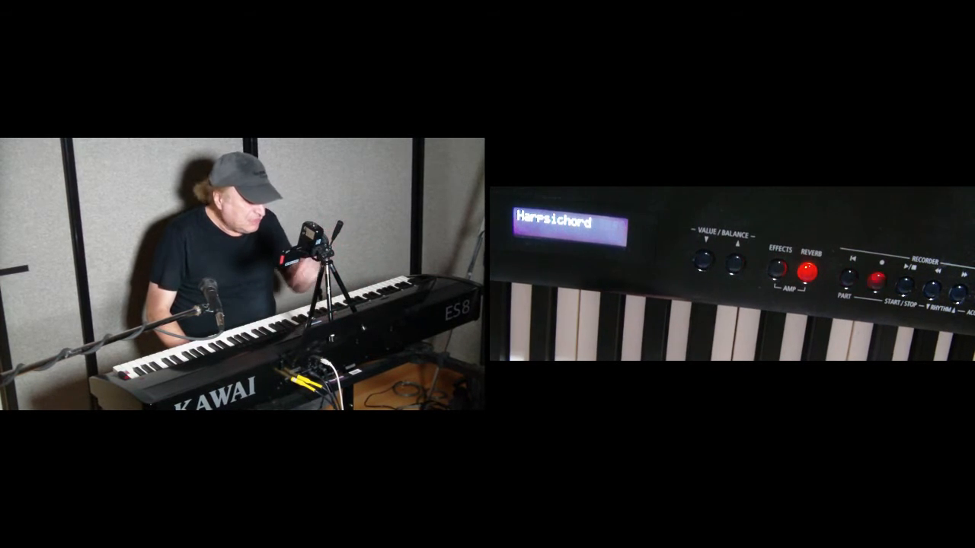
# Select the Harpsichord sound for the next overdub layer
pyautogui.click(880, 274)
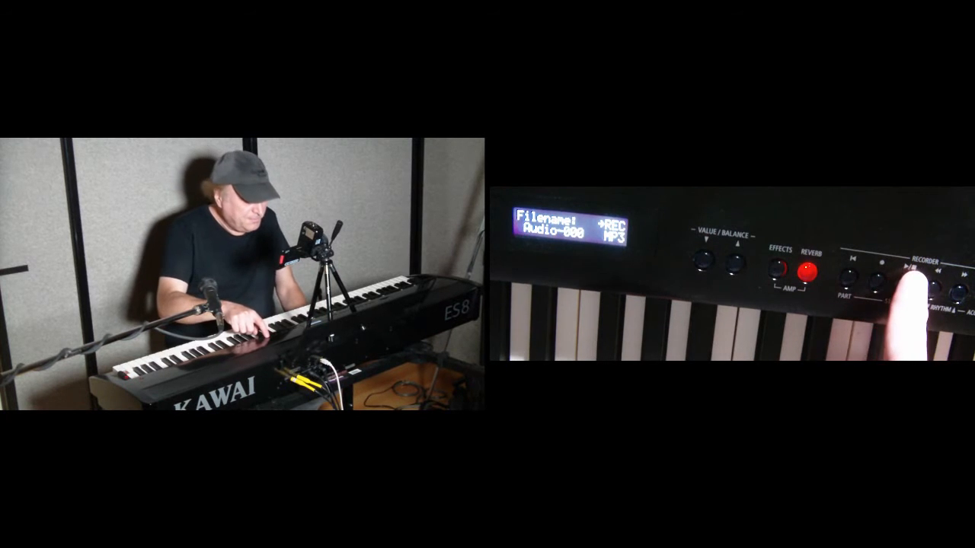
# Stop the overdub so it is saved to USB as Audio-000.mp3
pyautogui.click(910, 271)
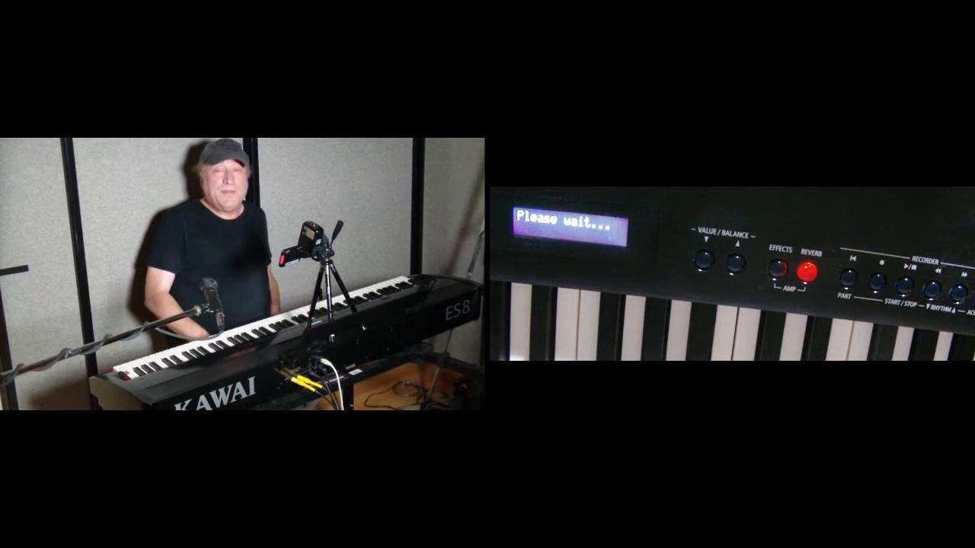